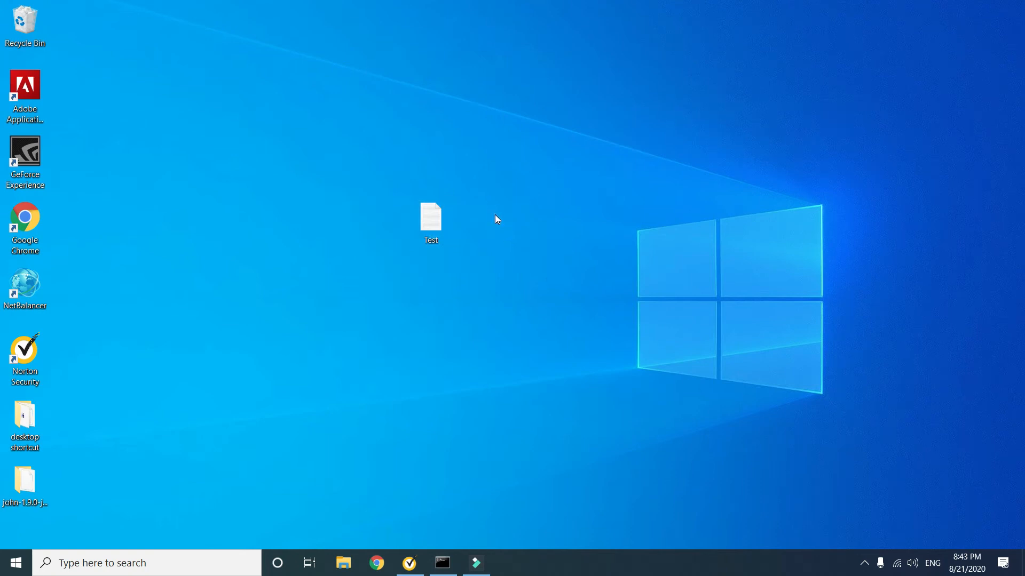
Step: Create a new WinRAR archive on the desktop via New > WinRAR archive and name it
right_click(496, 220)
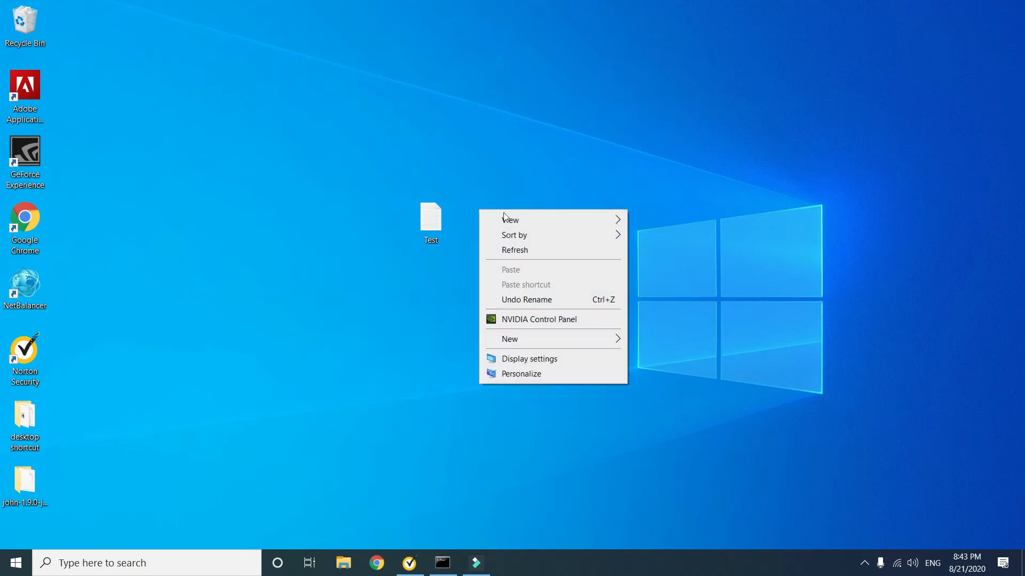
left_click(509, 338)
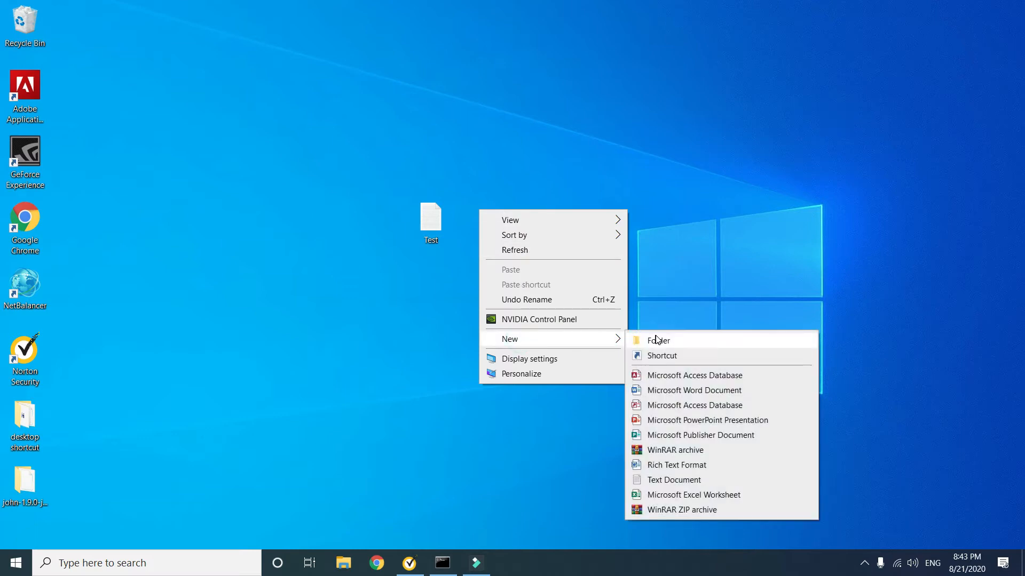
mouse_move(674, 450)
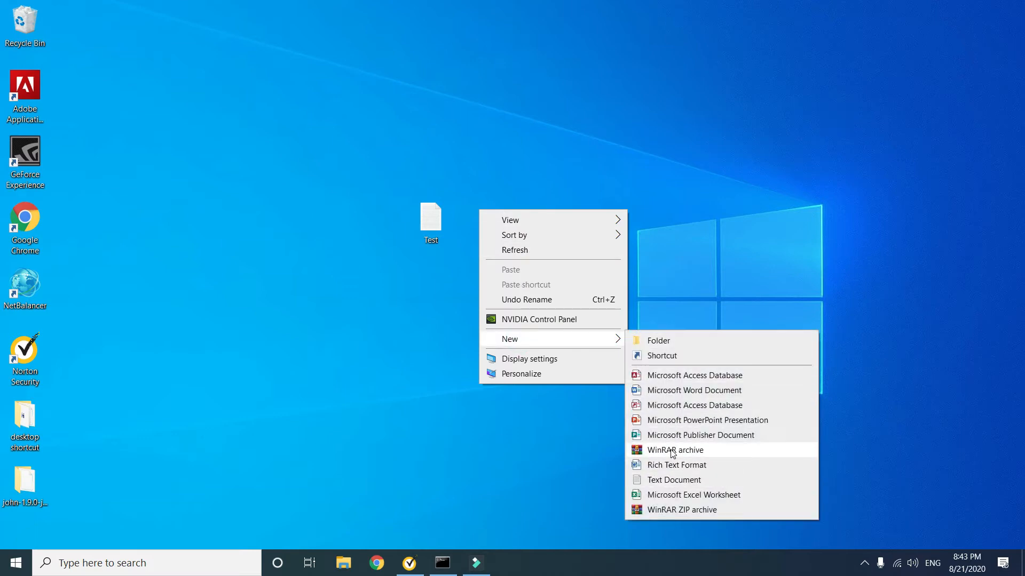
left_click(674, 450)
type("any name you want")
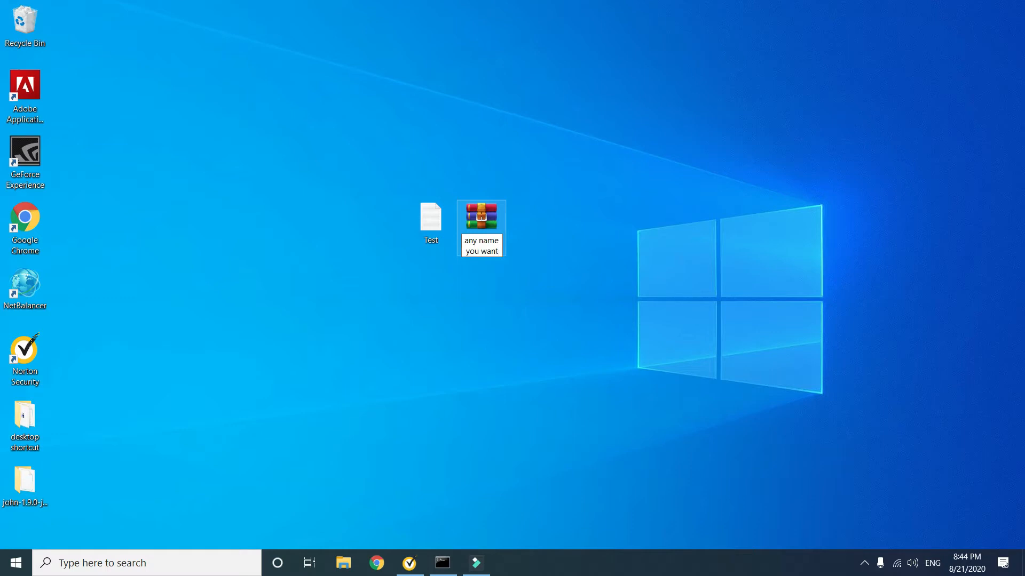
left_click(480, 215)
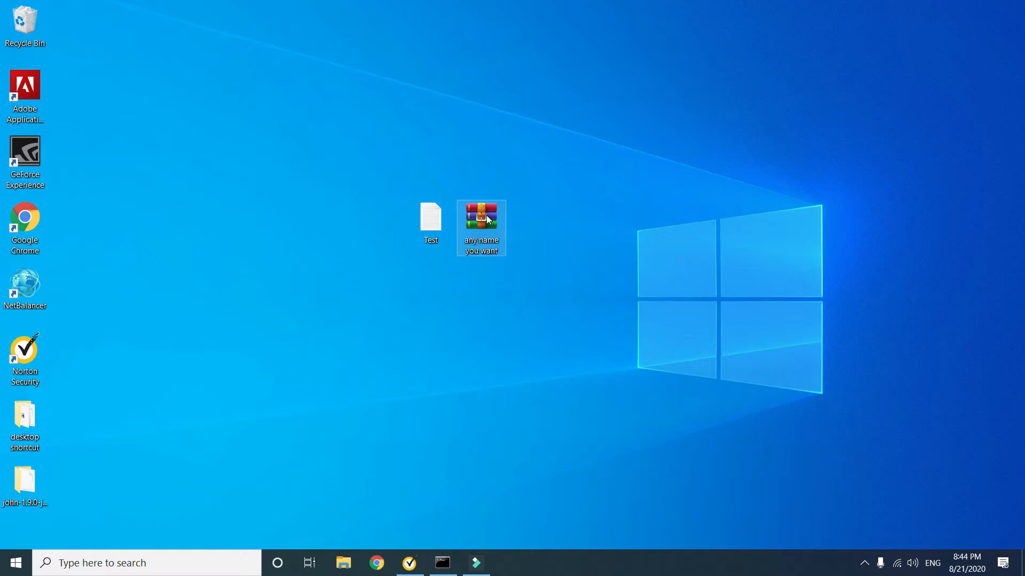
Step: Open the archive, start Add and choose the Test file from the Desktop folder
double_click(480, 214)
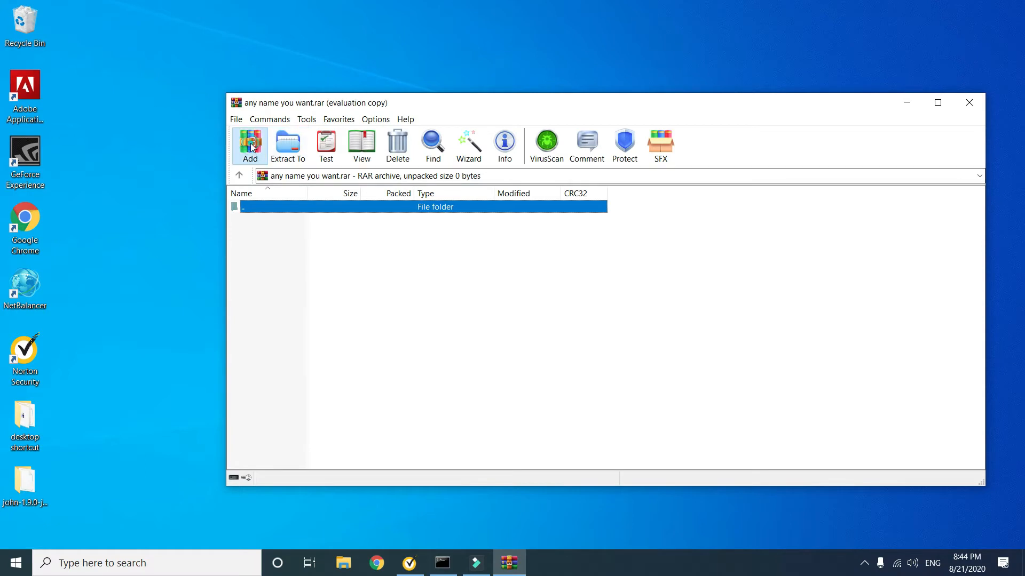
left_click(249, 145)
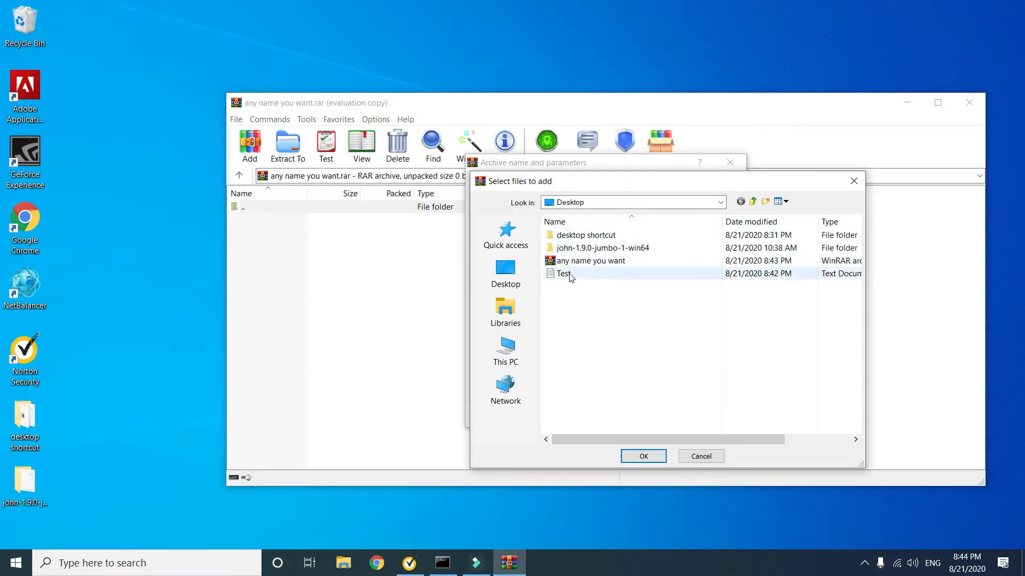
mouse_move(566, 273)
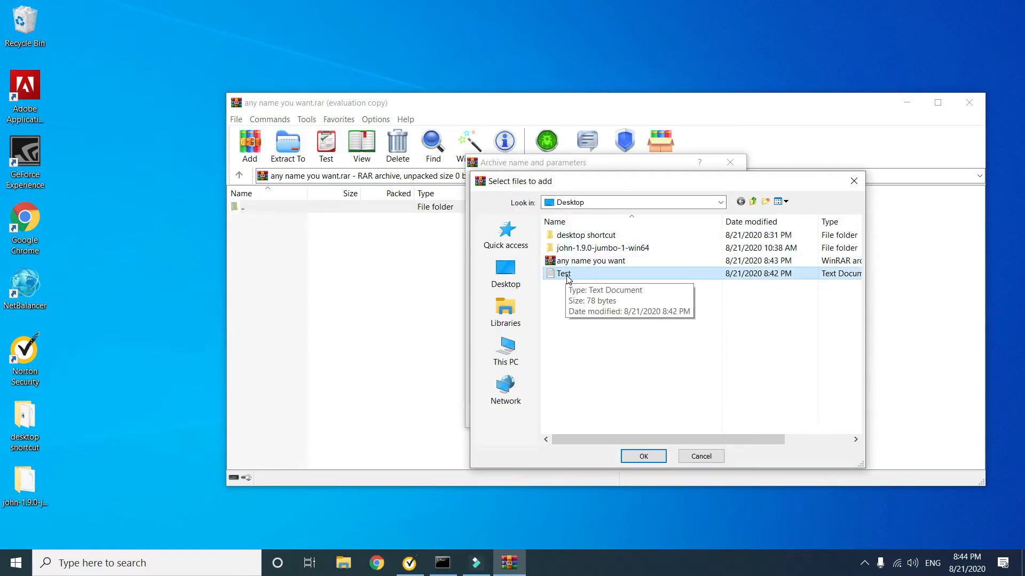
mouse_move(584, 318)
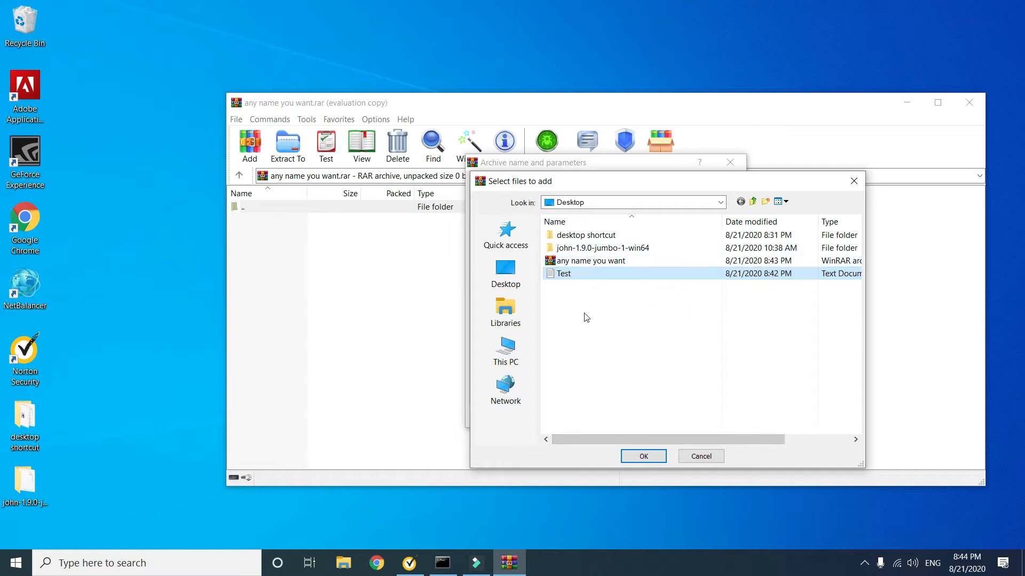
left_click(643, 456)
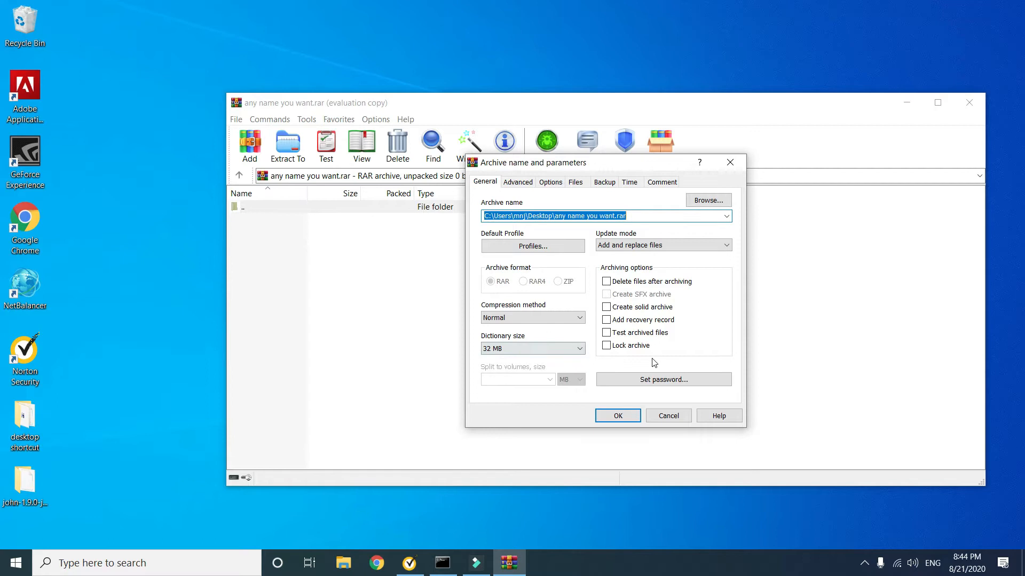
left_click(663, 380)
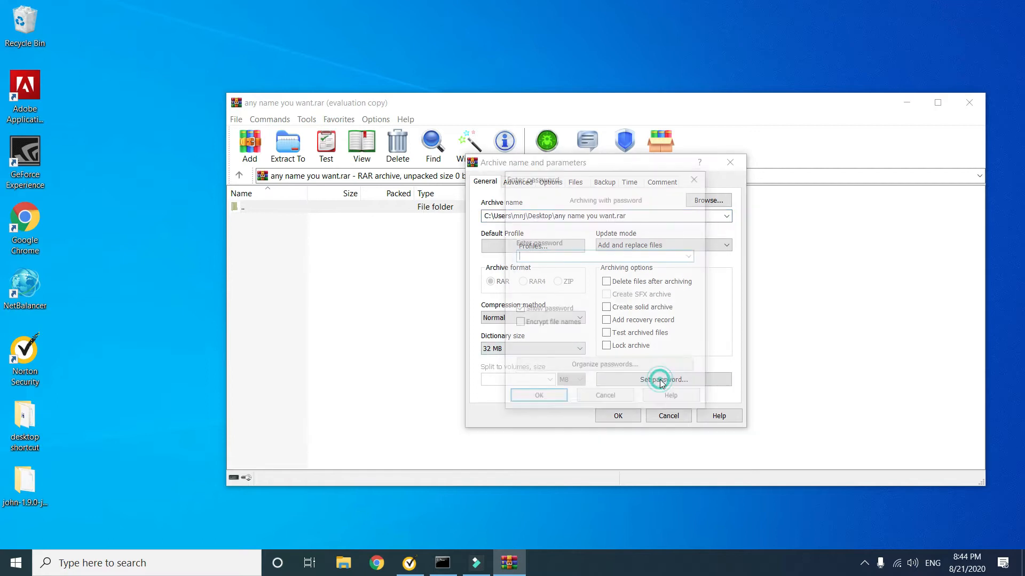
left_click(662, 379)
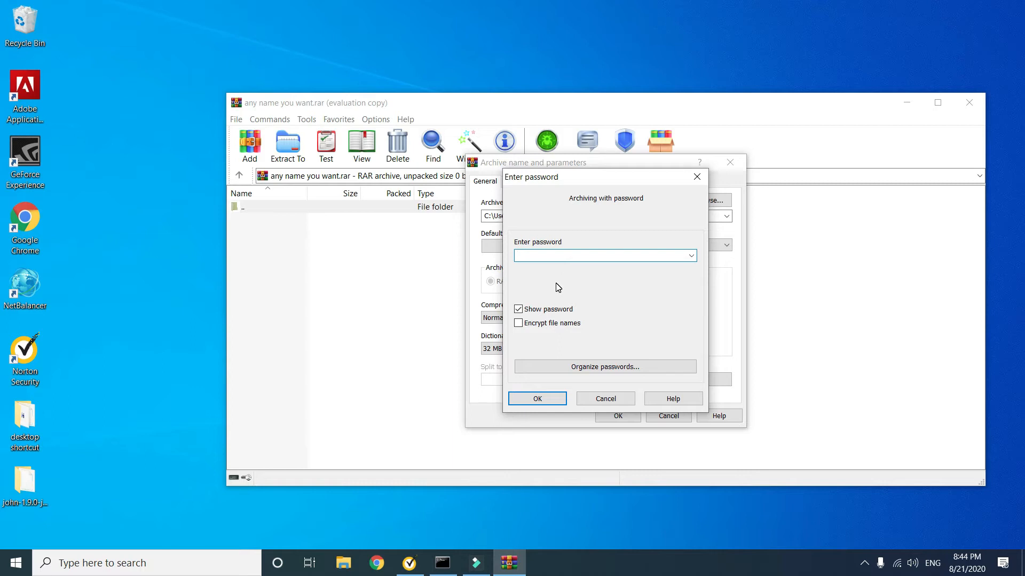
type("896")
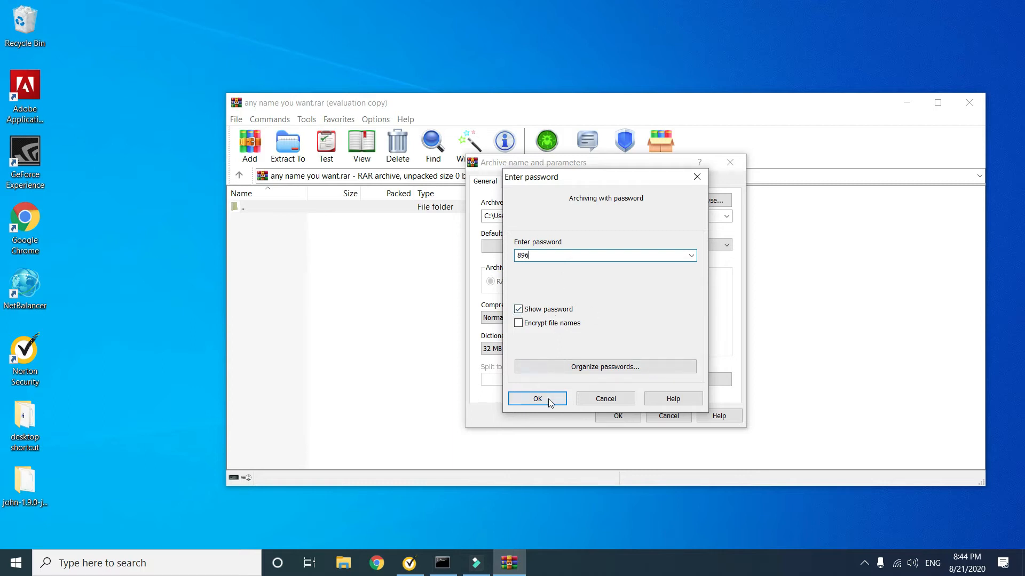
left_click(537, 398)
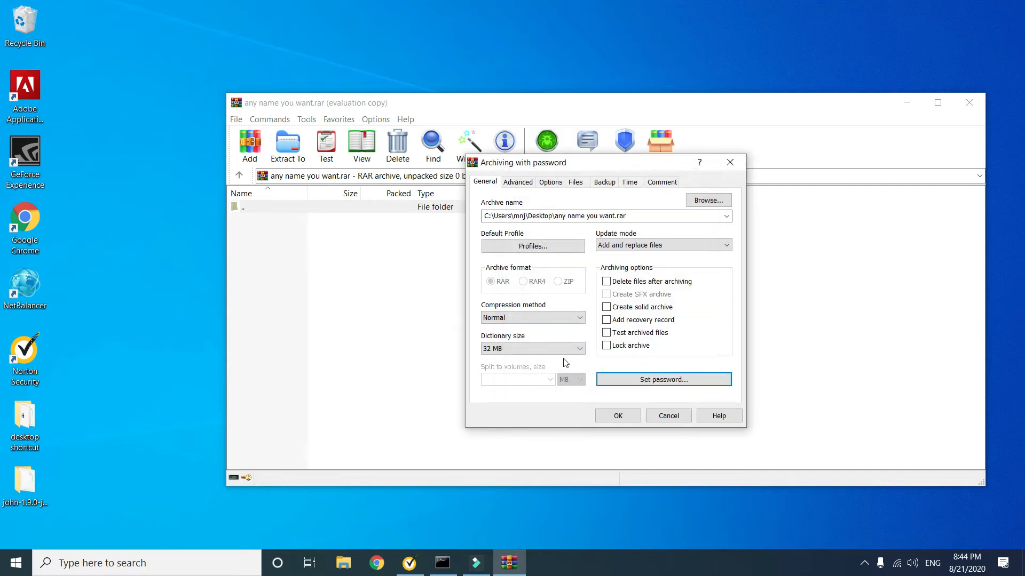
left_click(668, 415)
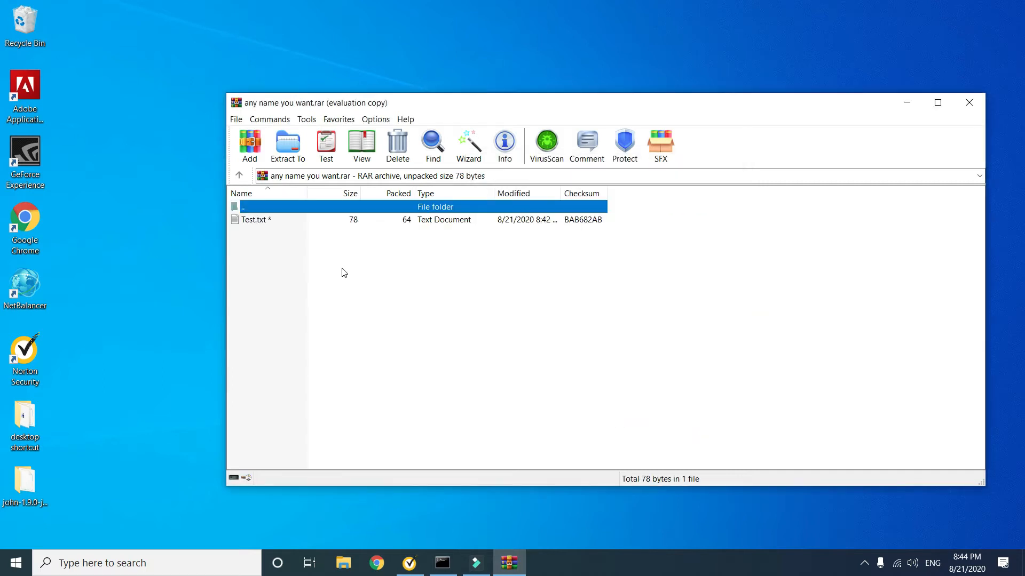
Step: Try opening Test.txt, cancel at the password prompt, close WinRAR and switch to Chrome
left_click(254, 220)
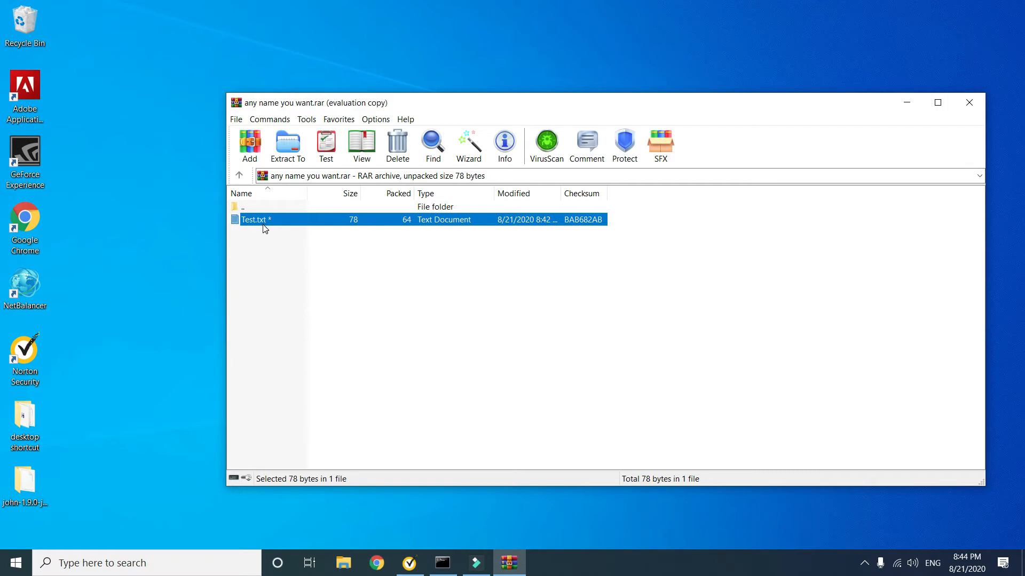
double_click(256, 219)
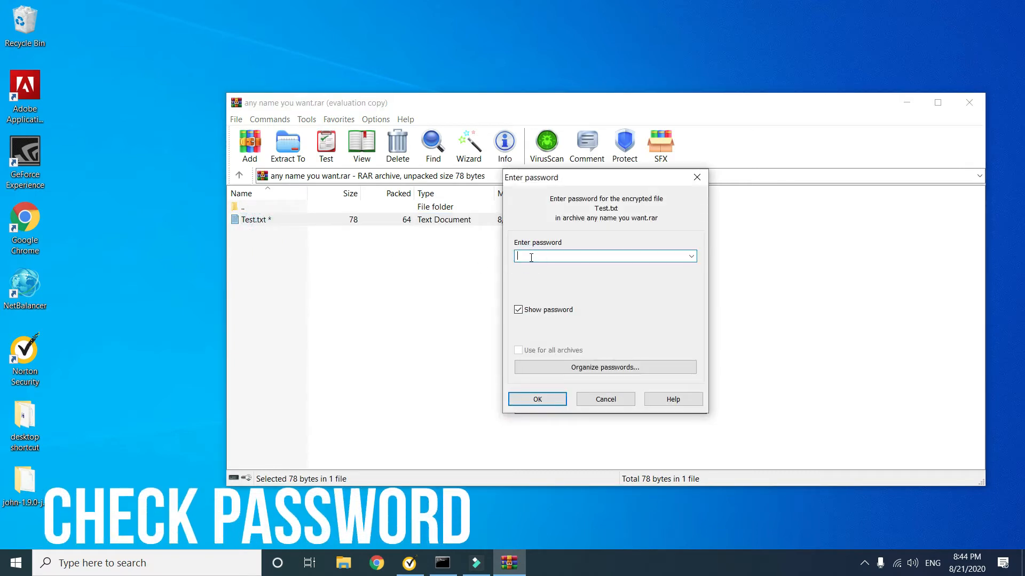
type("4564")
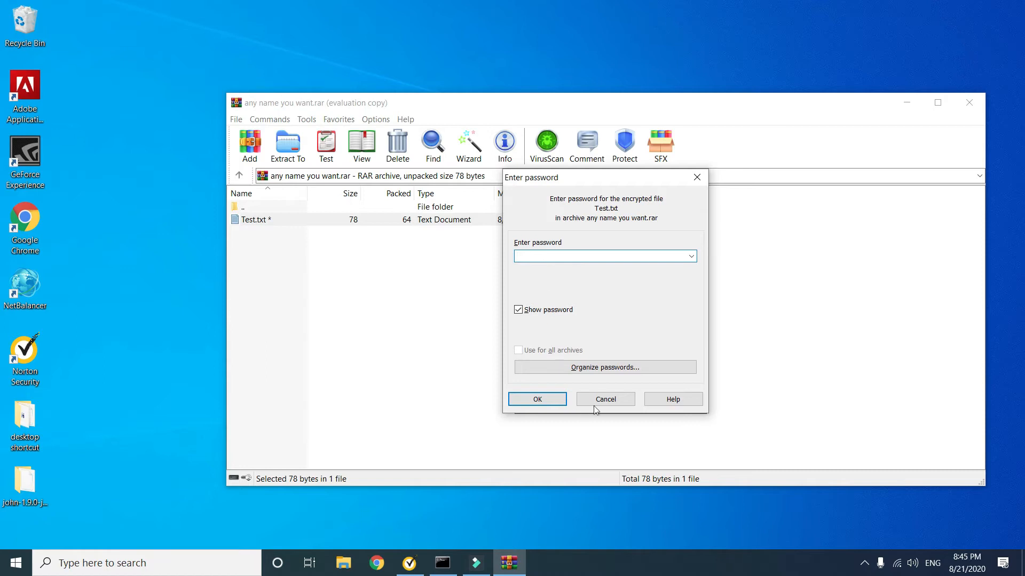
left_click(604, 398)
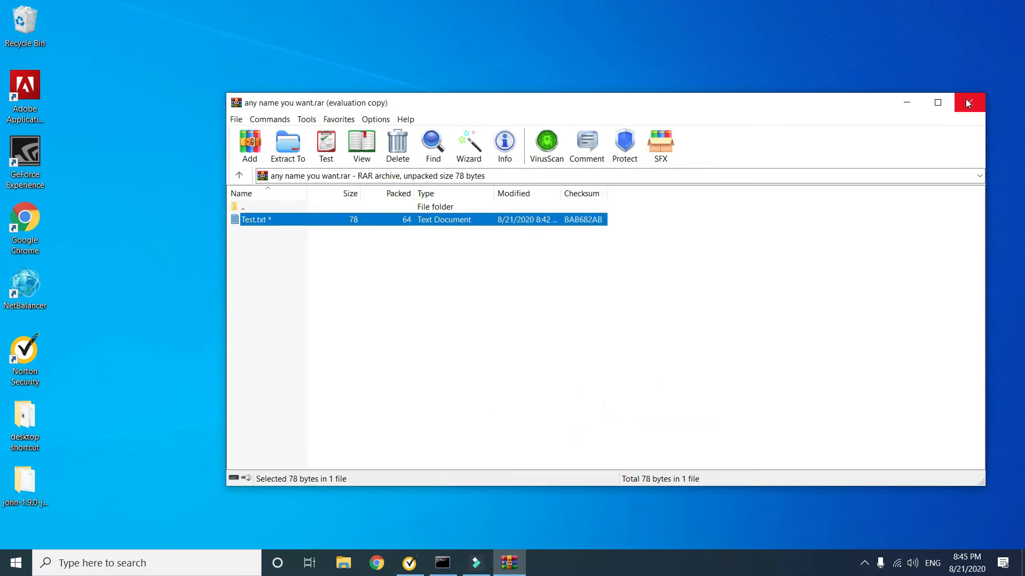
left_click(969, 102)
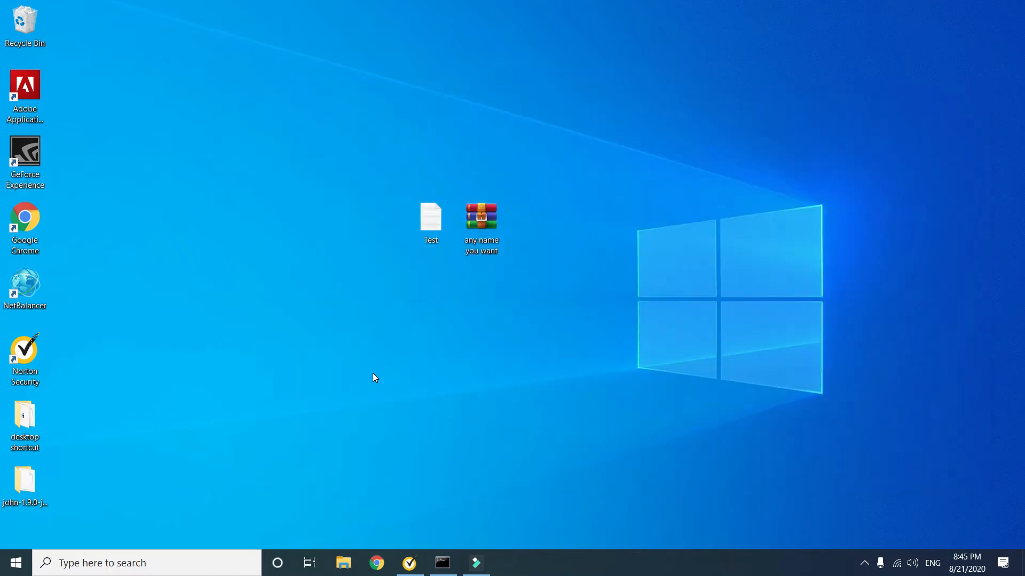
left_click(376, 563)
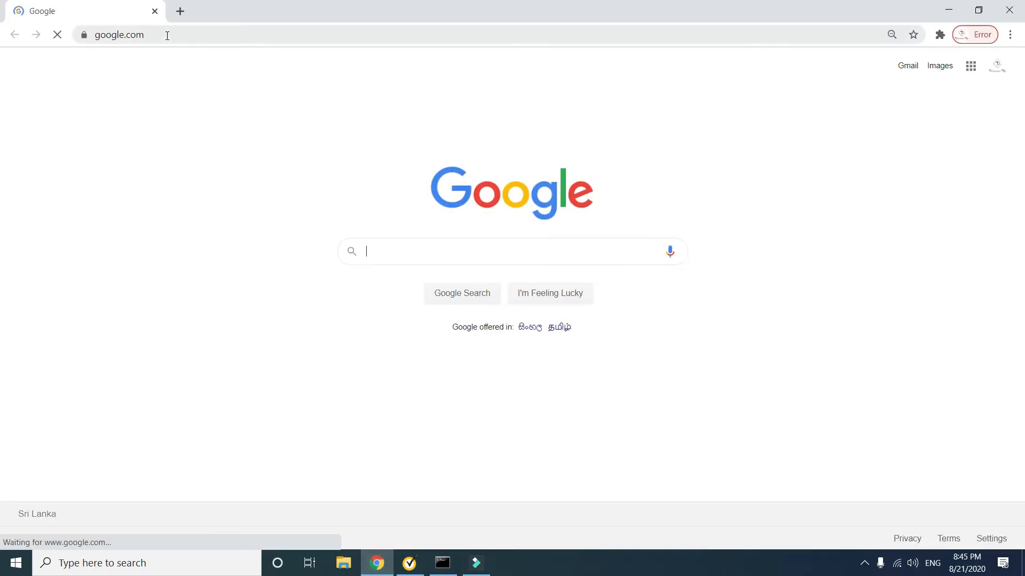
Step: Go to lostmypass.com in Chrome and show its FILE TYPES menu
left_click(120, 34)
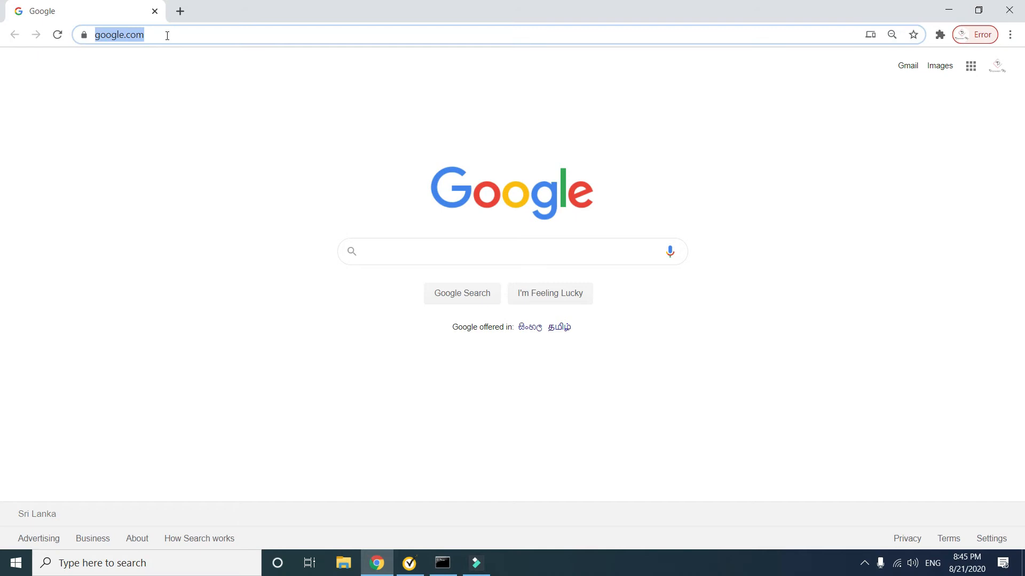
type("lostmypass.com")
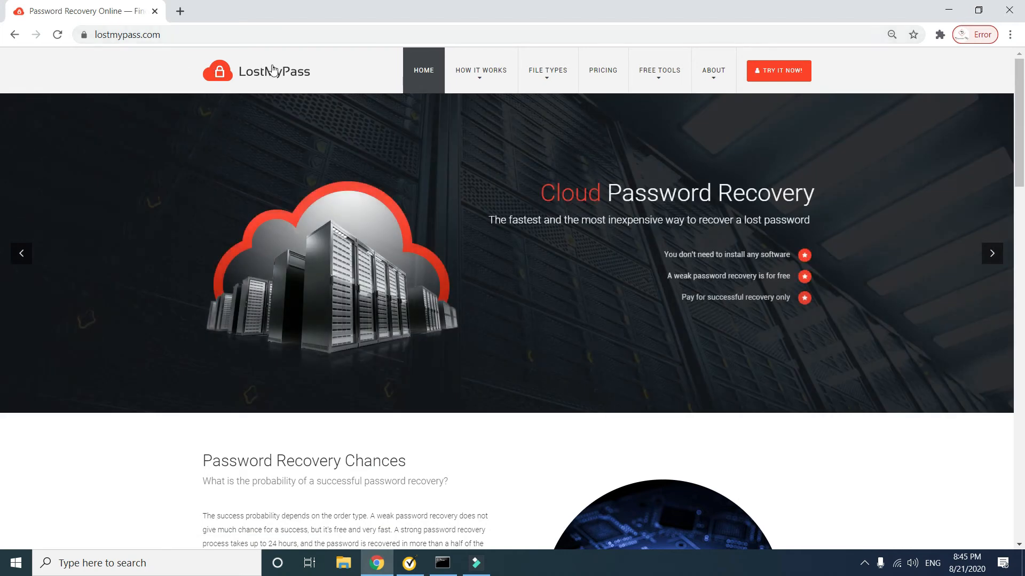
left_click(548, 71)
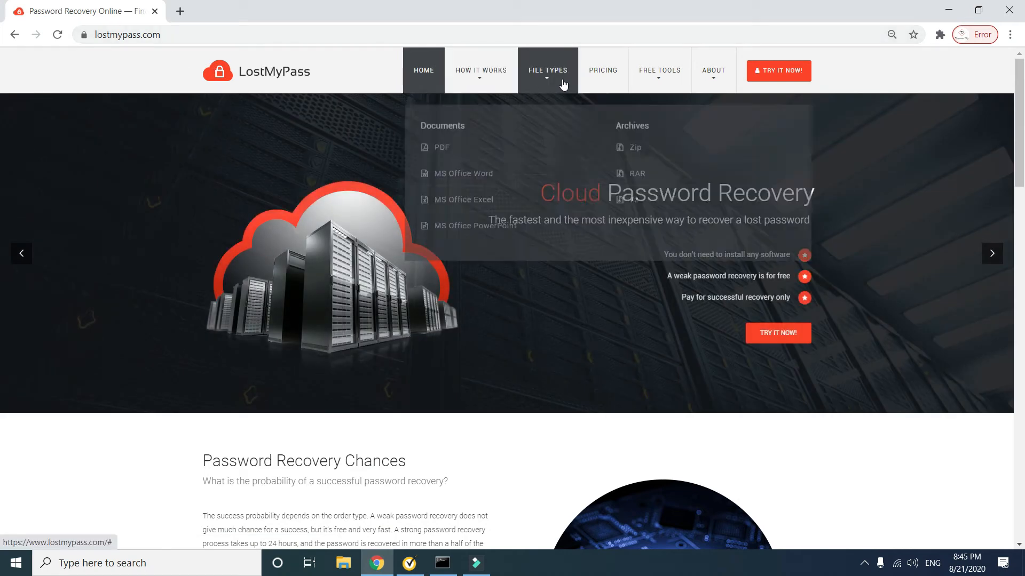
mouse_move(632, 136)
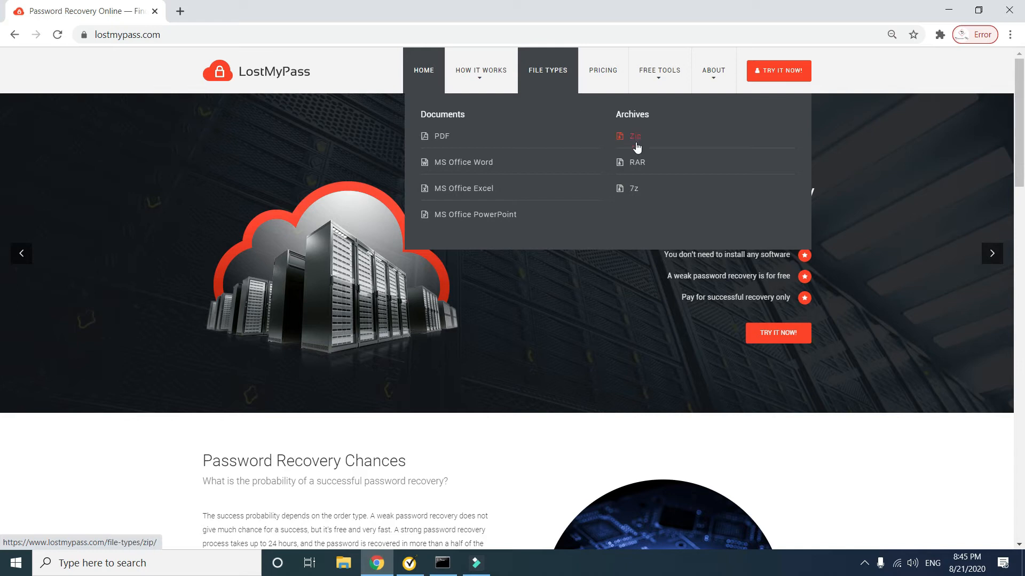
mouse_move(635, 164)
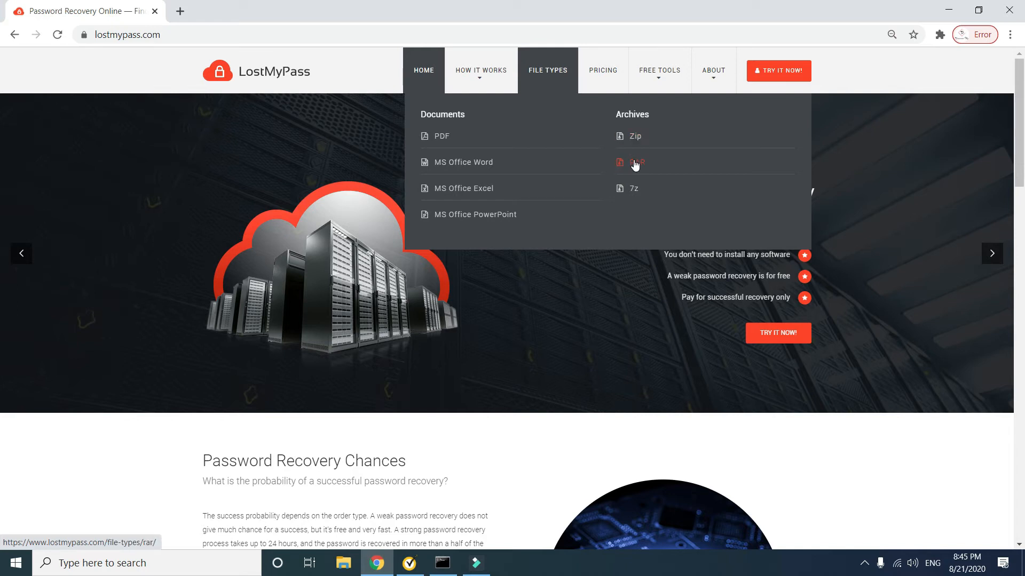
Step: On the RAR recovery page, pass the reCAPTCHA and upload the desktop archive
left_click(633, 162)
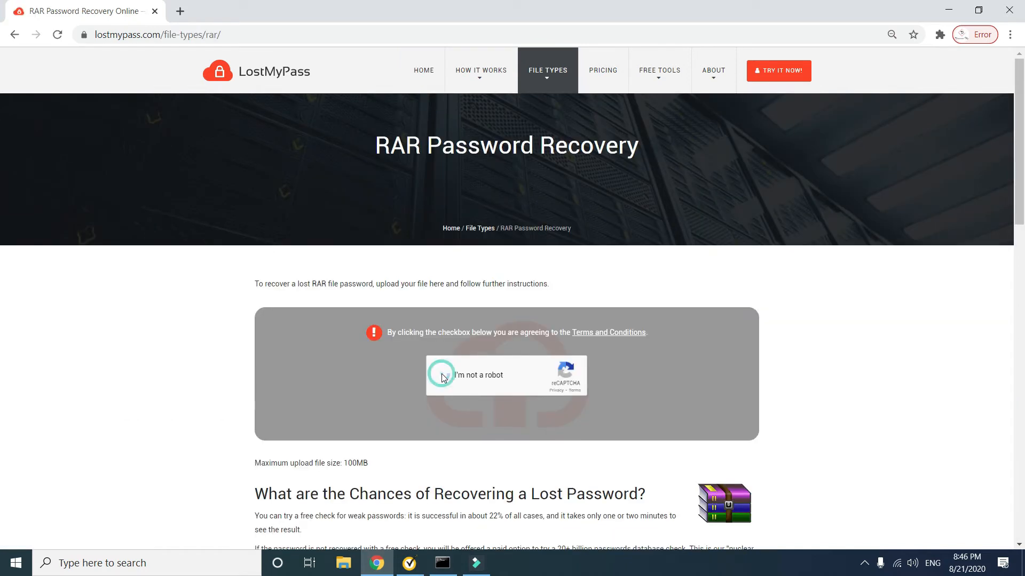
left_click(442, 375)
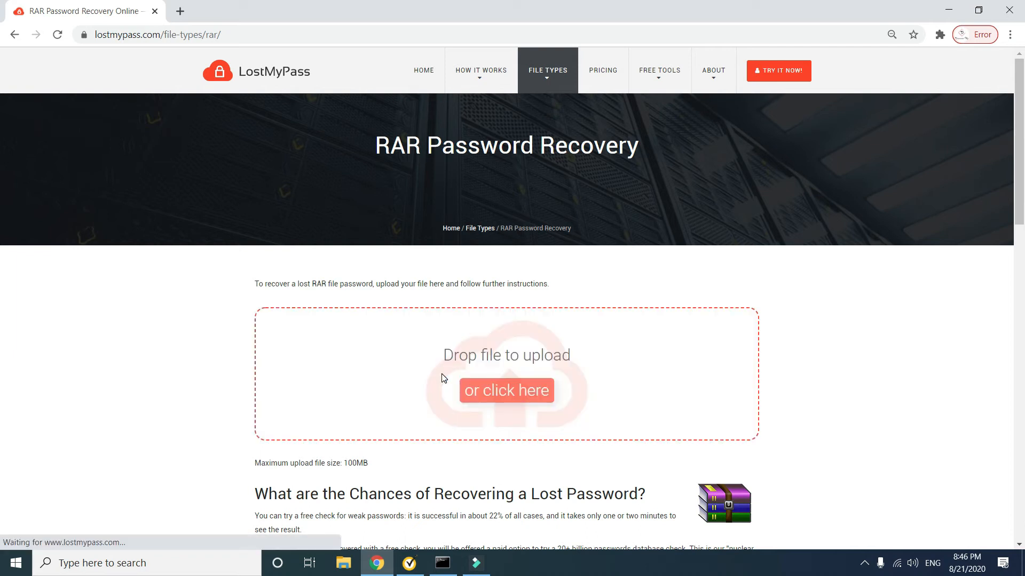
left_click(506, 391)
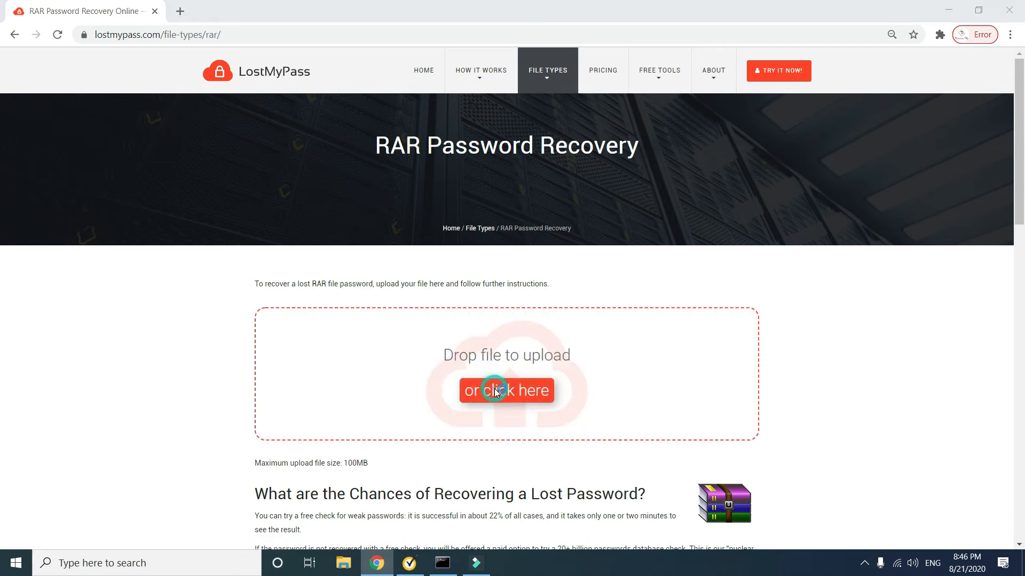
left_click(506, 391)
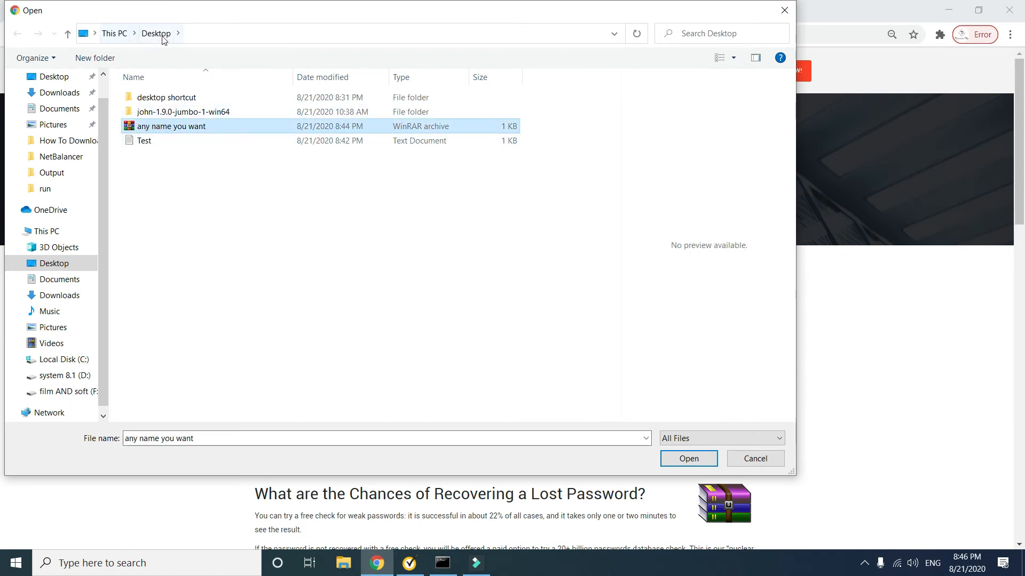
mouse_move(687, 458)
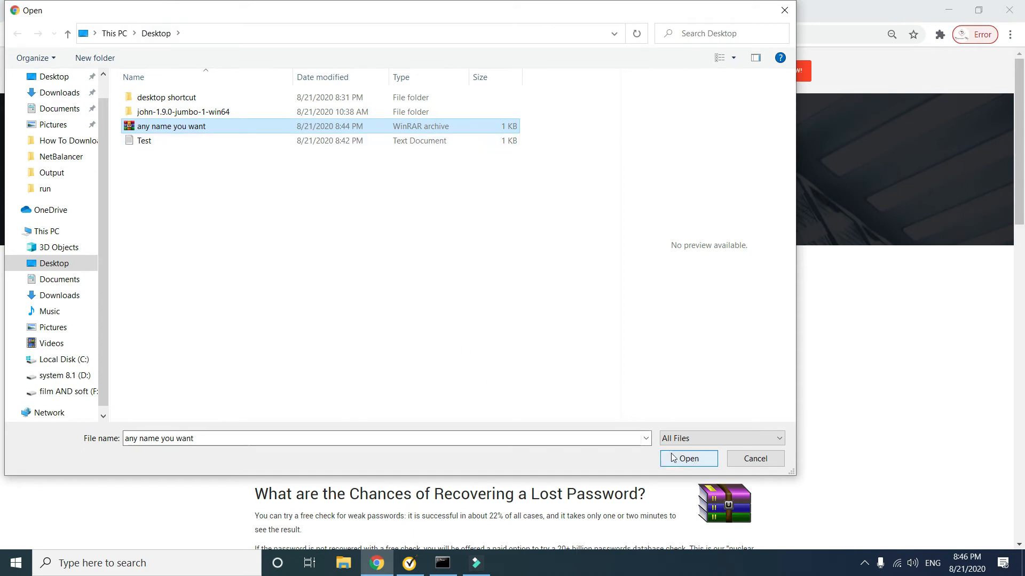
left_click(687, 458)
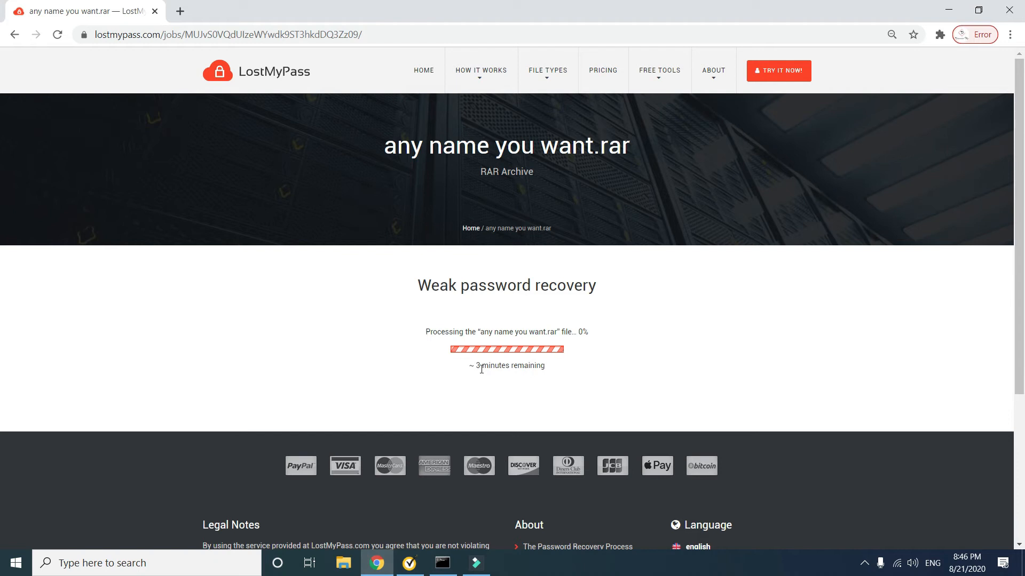
mouse_move(570, 354)
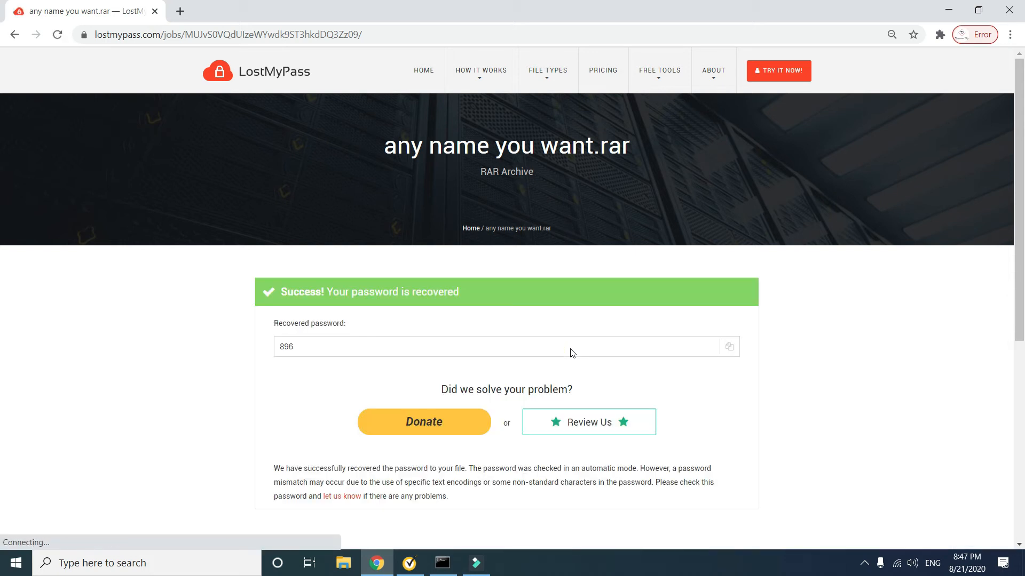
double_click(286, 346)
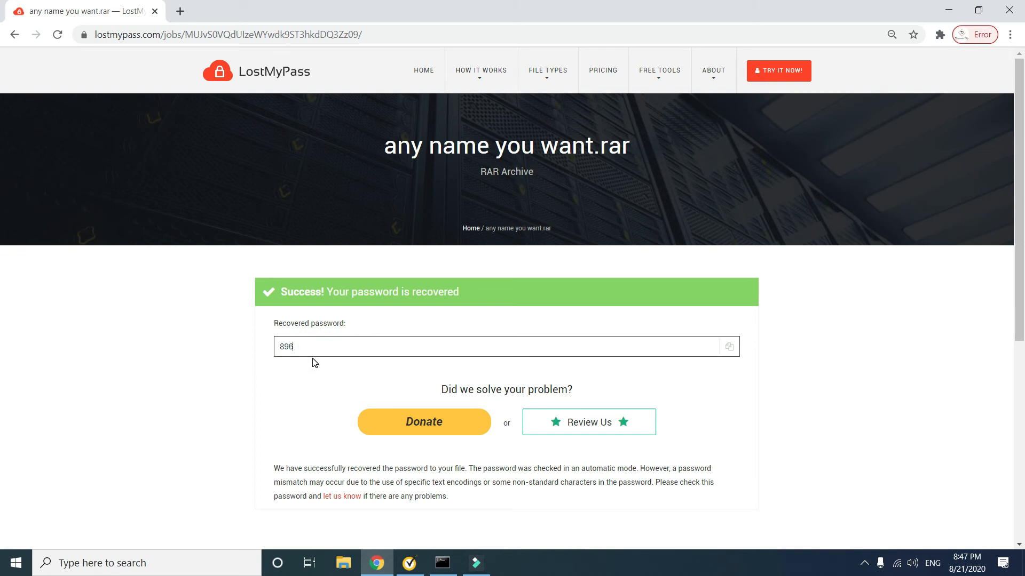
triple_click(284, 346)
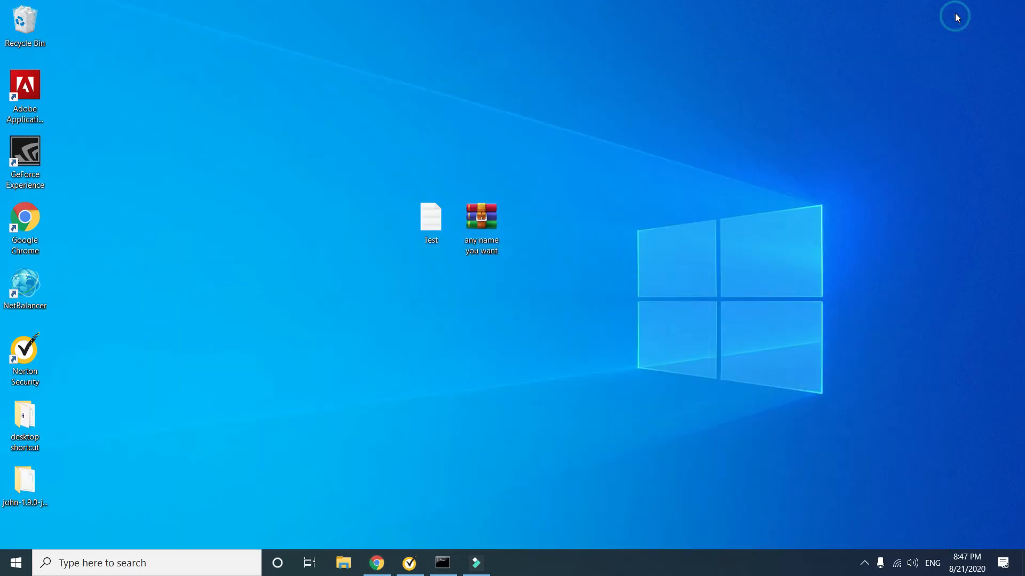
Step: Open the archive in WinRAR, launch Test.txt and glance back at the recovered password
left_click(482, 215)
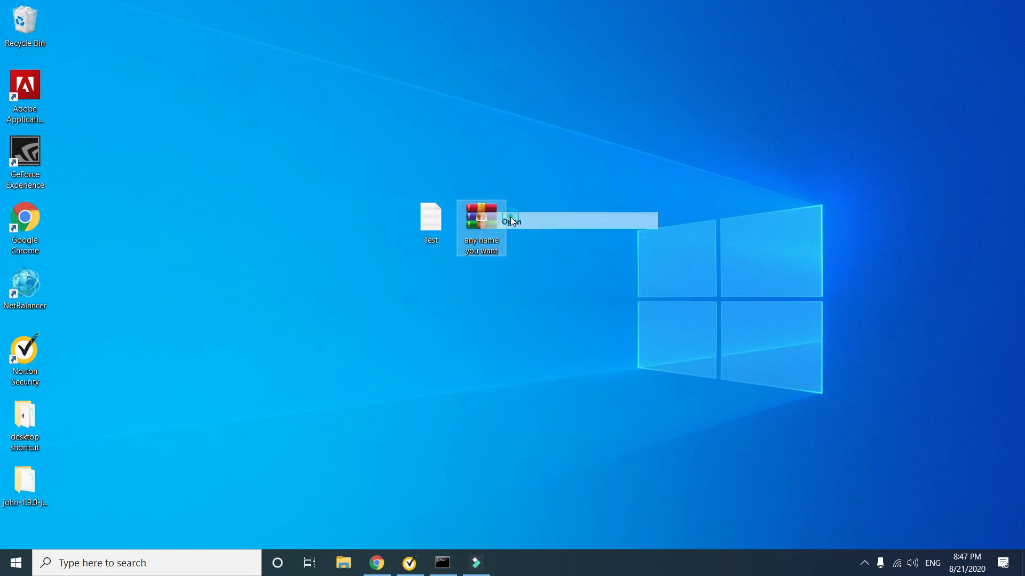
left_click(511, 221)
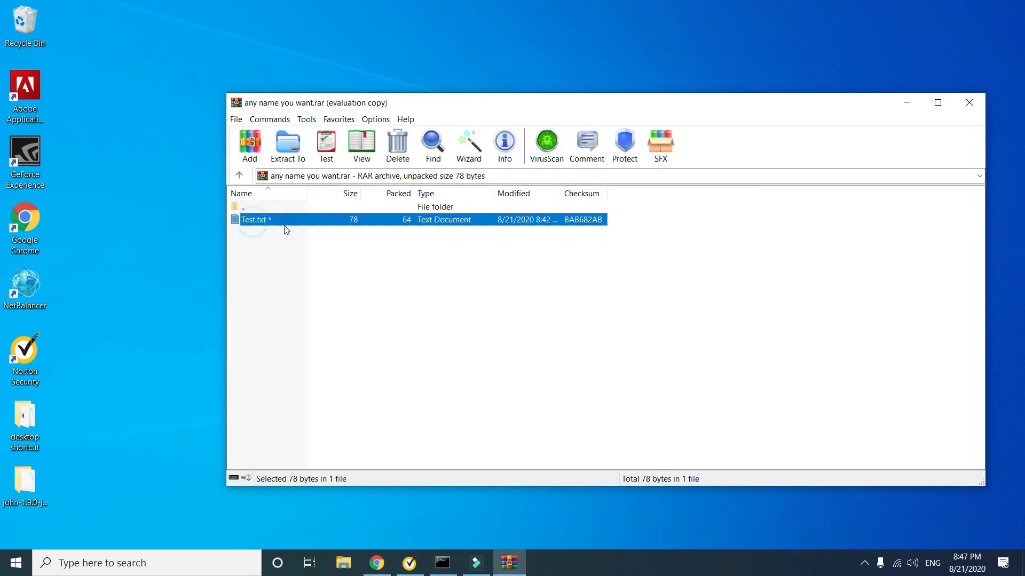
double_click(254, 218)
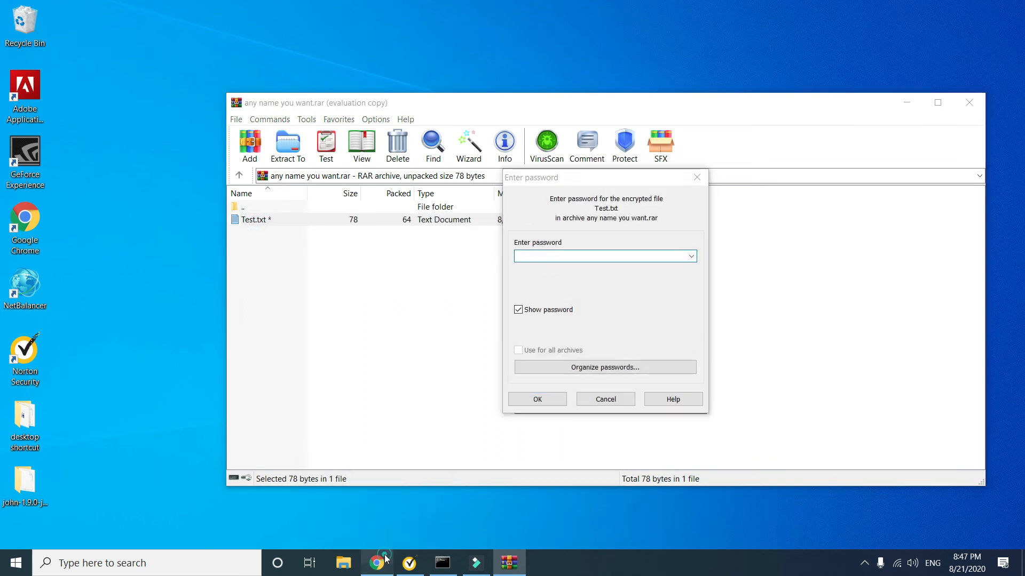
left_click(377, 562)
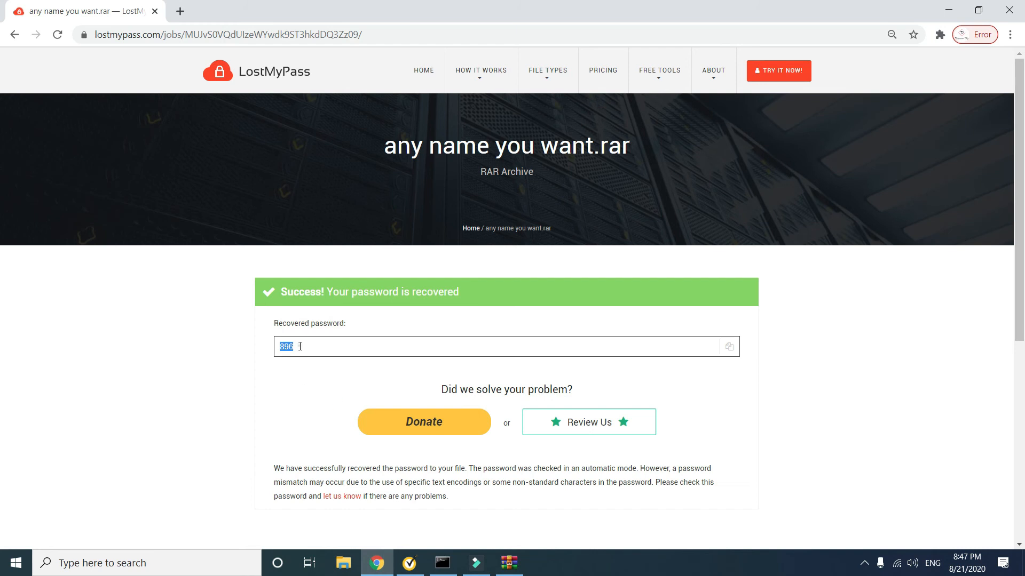
left_click(509, 563)
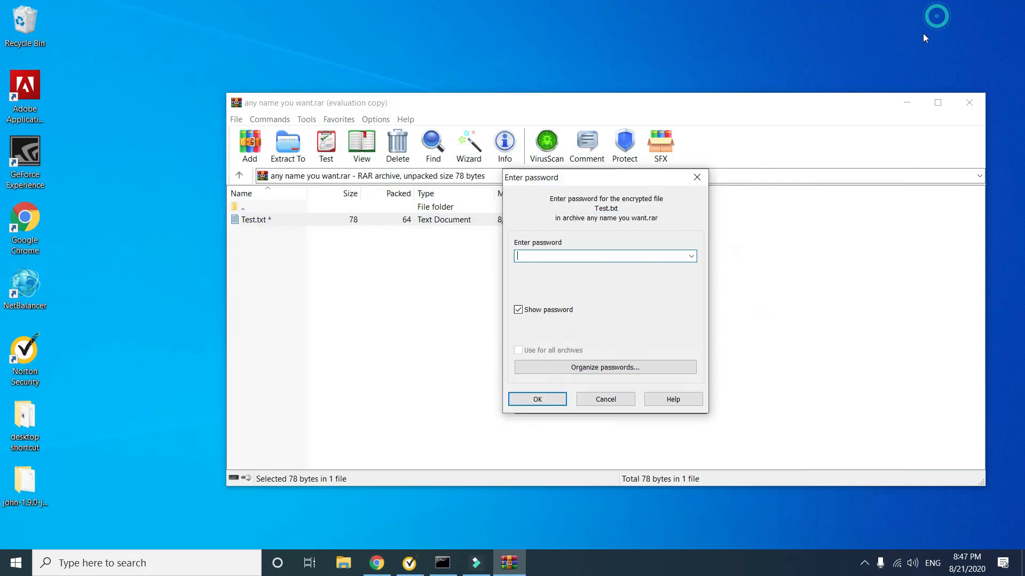
type("8")
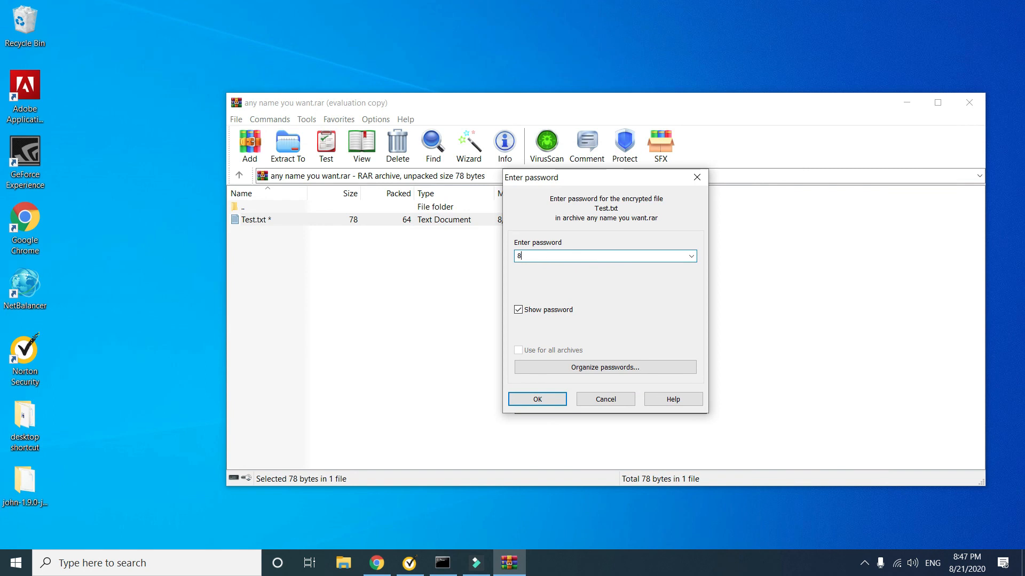
left_click(537, 398)
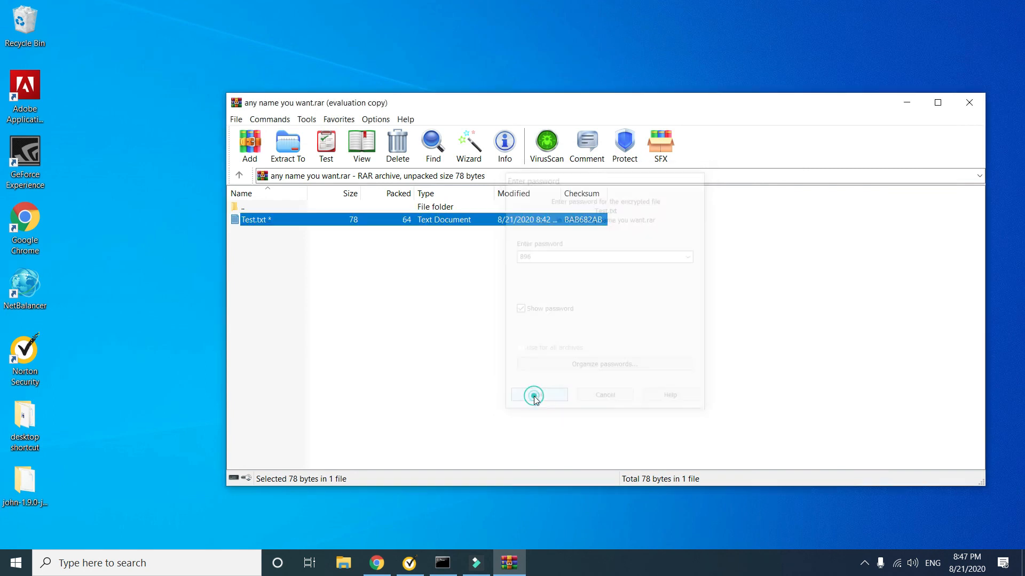
left_click(537, 395)
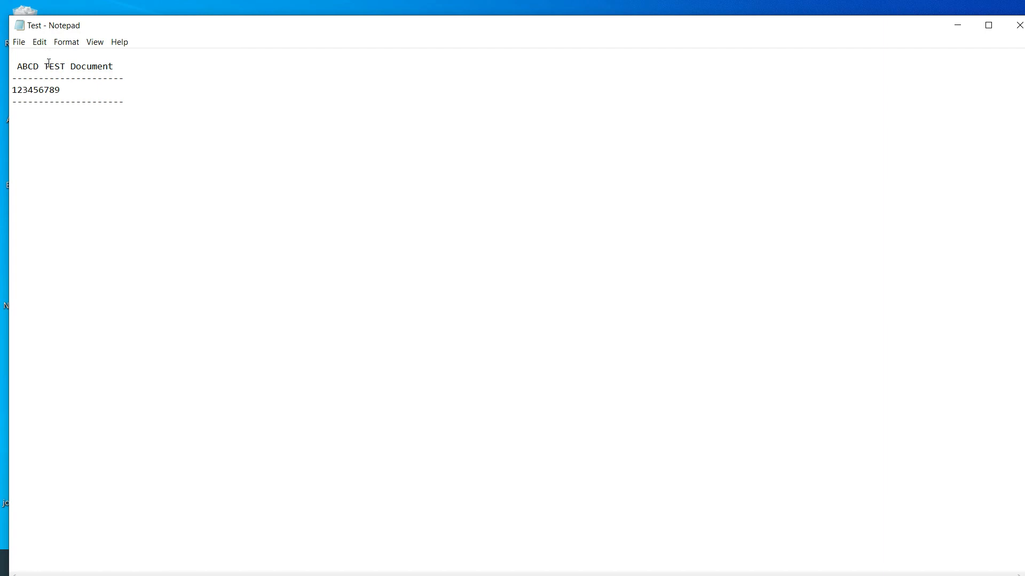